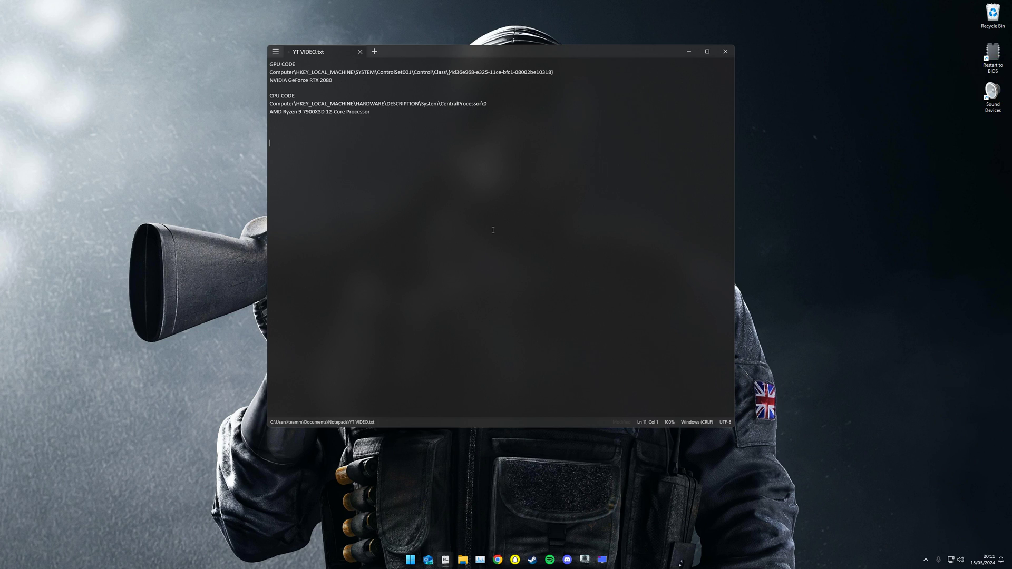
{"action": "mouse_move", "coordinate": [440, 222]}
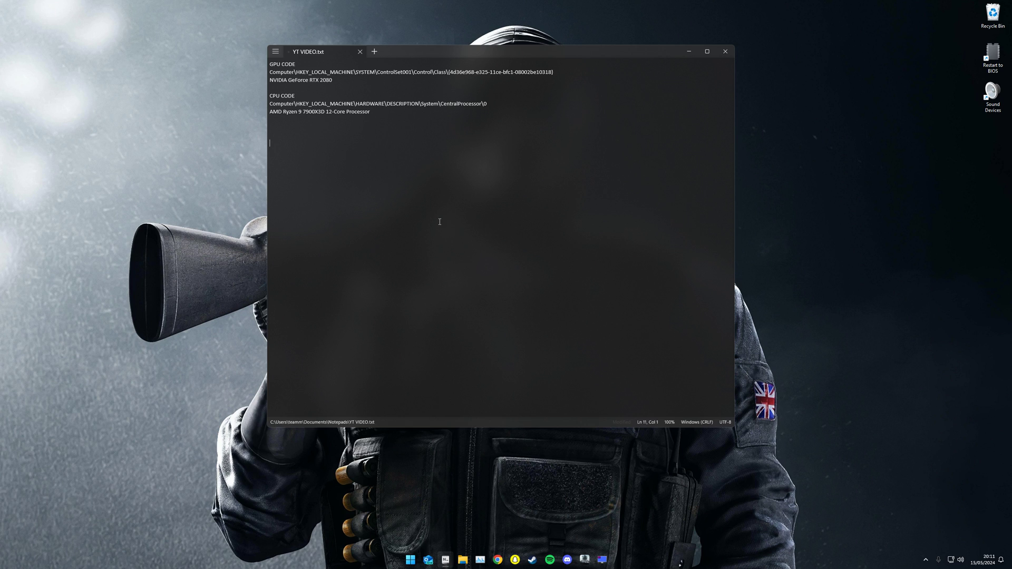
{"action": "mouse_move", "coordinate": [442, 249]}
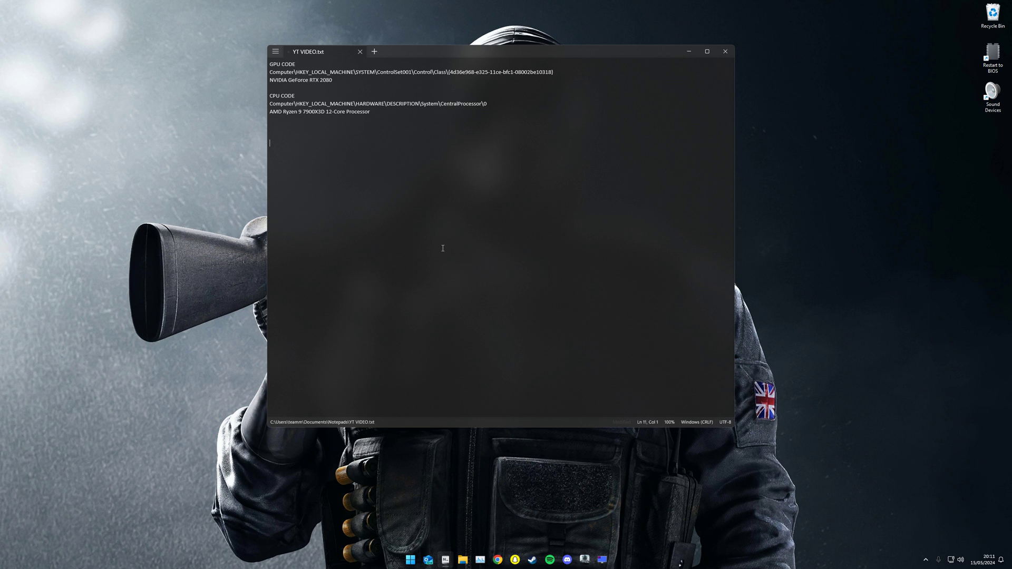
Step: Launch regedit and select display adapter subkey 0001, showing the NVIDIA GeForce RTX 4090 values
{"action": "key", "text": "Win+r"}
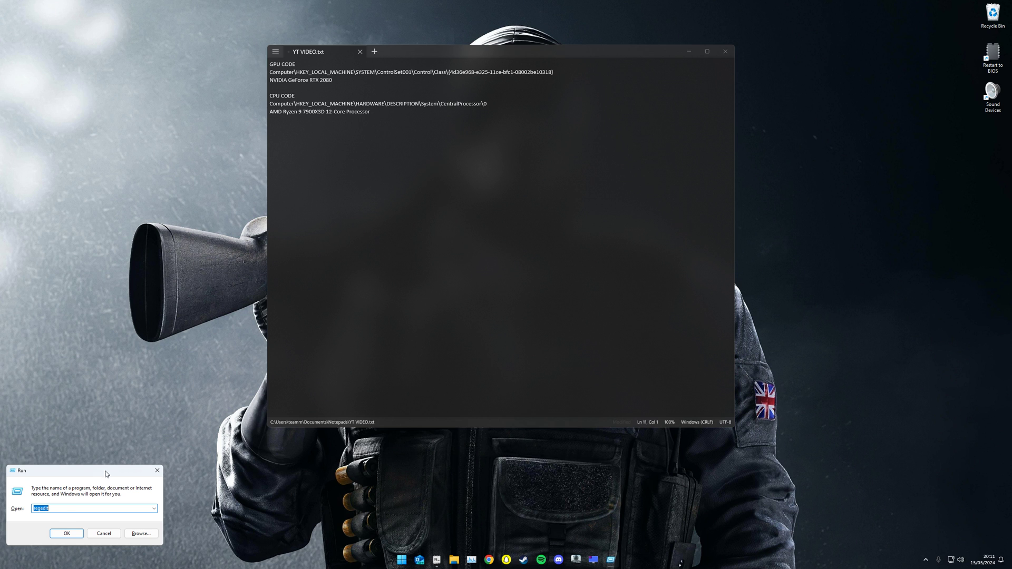
{"action": "left_click", "coordinate": [66, 532]}
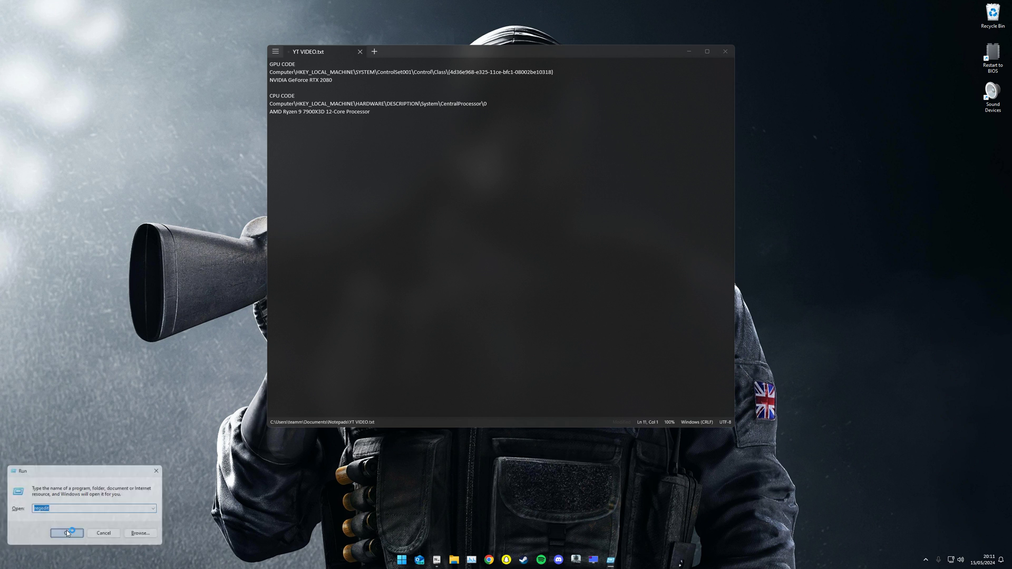
{"action": "left_click", "coordinate": [66, 532]}
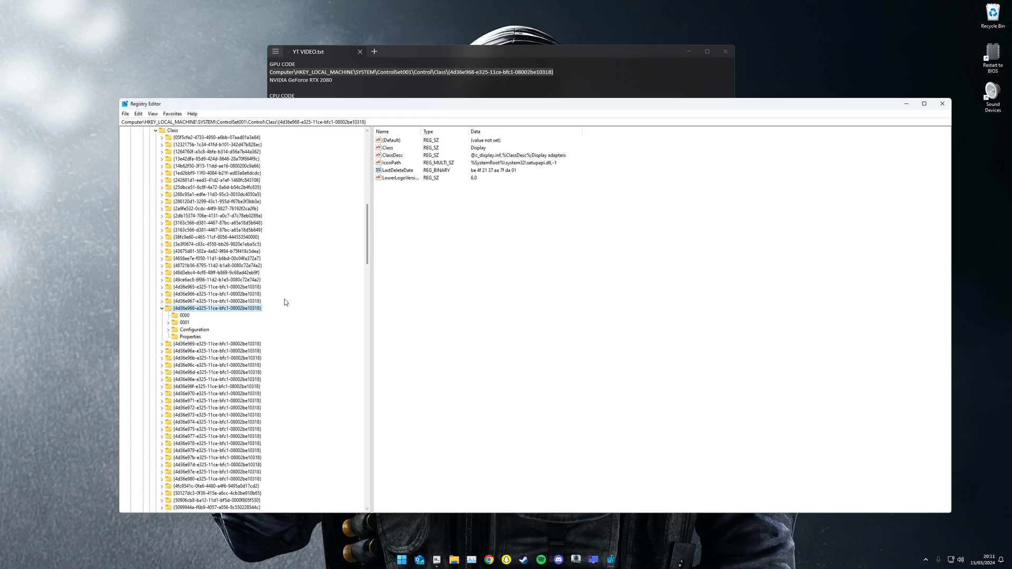
{"action": "left_click", "coordinate": [185, 315]}
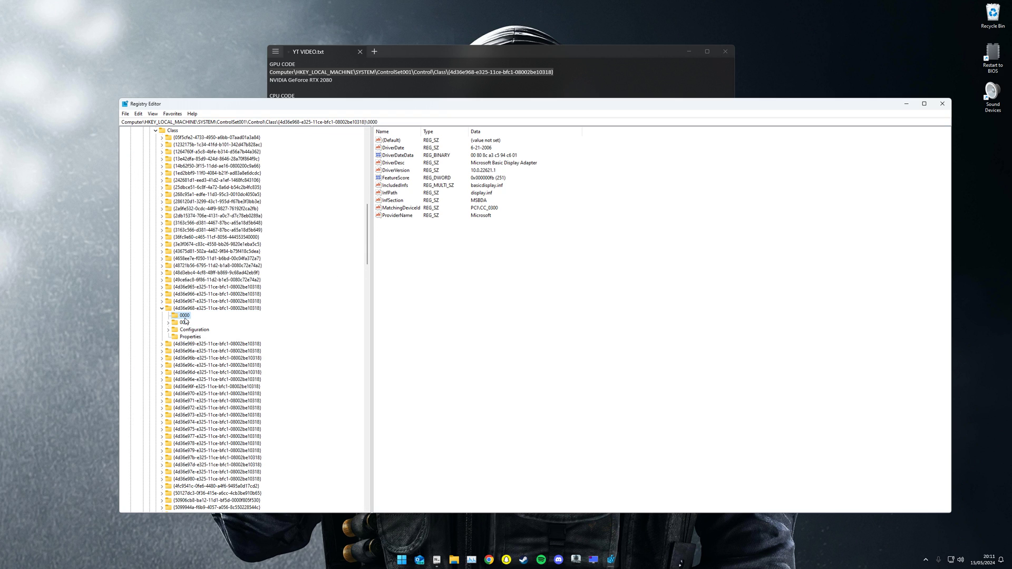
{"action": "left_click", "coordinate": [184, 322]}
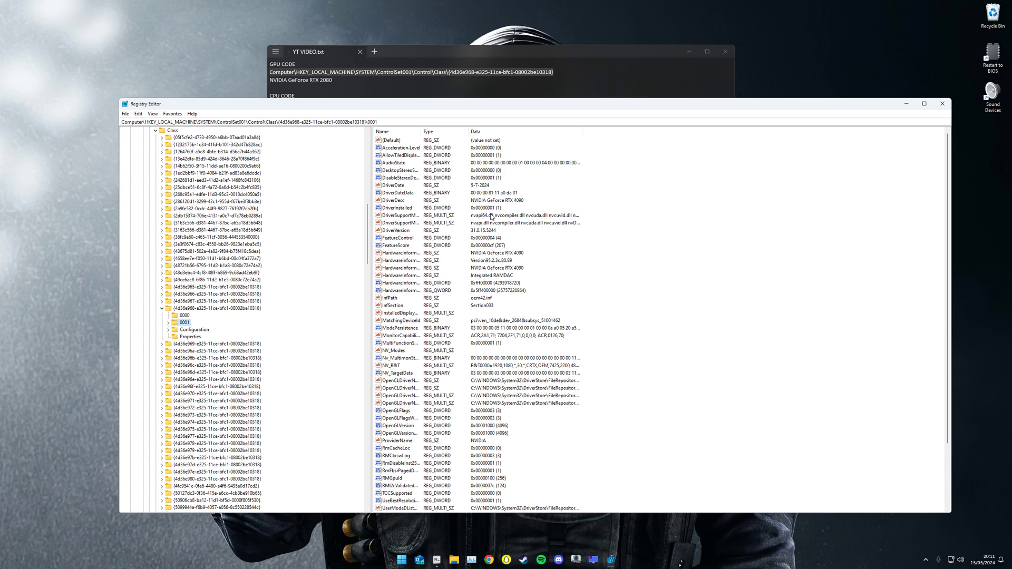
{"action": "mouse_move", "coordinate": [407, 202]}
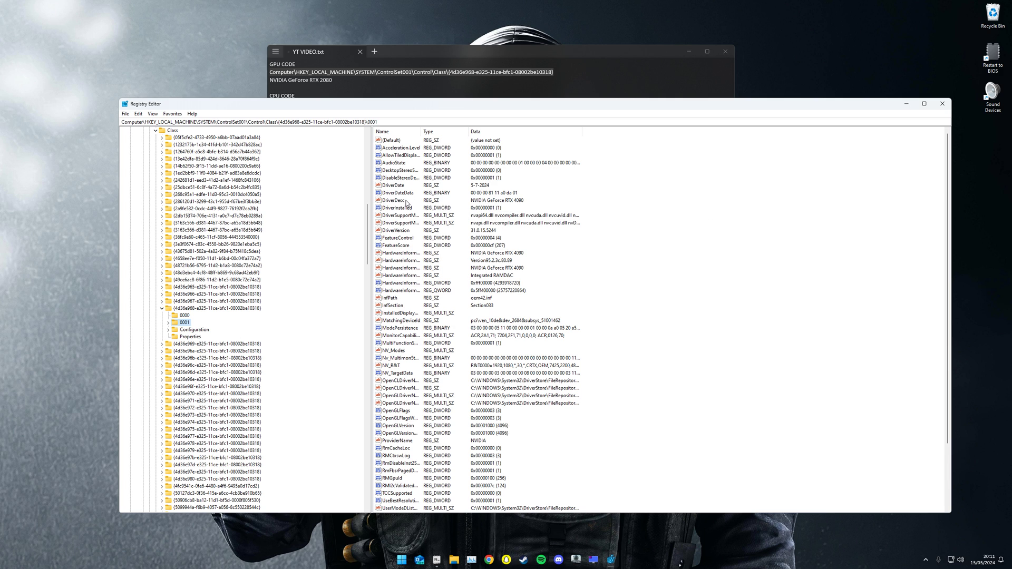
Step: Open the DriverDesc string value (NVIDIA GeForce RTX 4090) for editing
{"action": "double_click", "coordinate": [399, 200]}
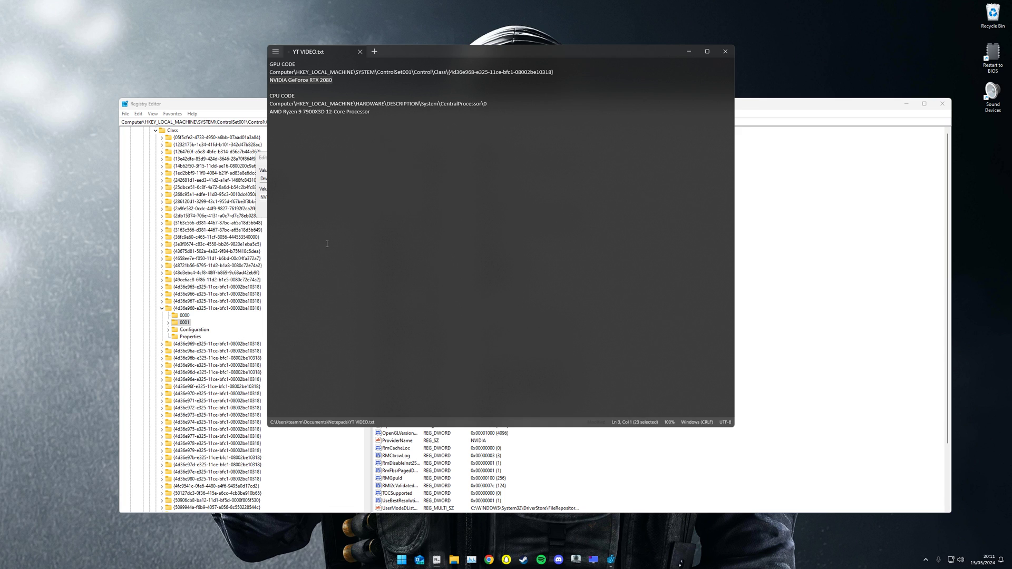
{"action": "mouse_move", "coordinate": [253, 114]}
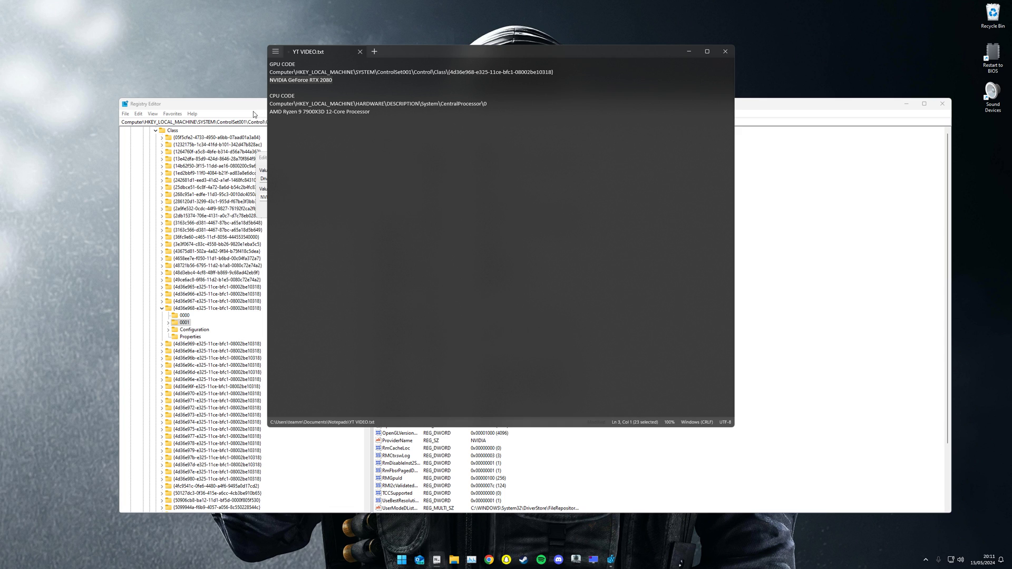